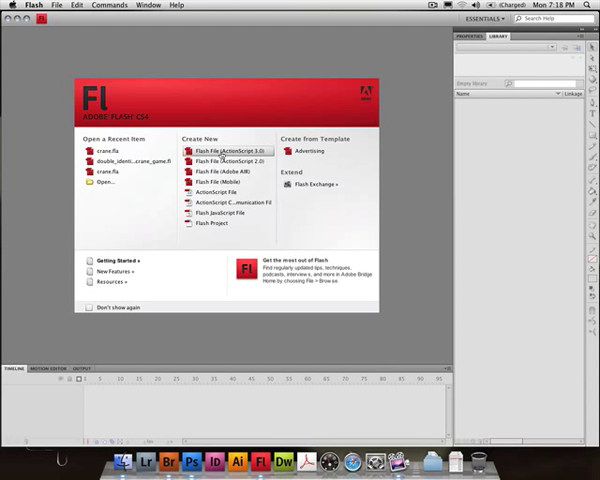
- Create a new Flash File (ActionScript 3.0) from the welcome screen
left_click(230, 150)
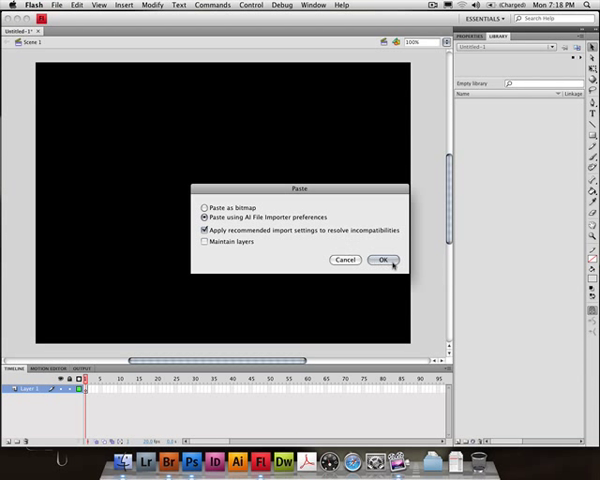
- Confirm the Paste dialog with AI File Importer preferences to place the yellow crawl text
left_click(391, 260)
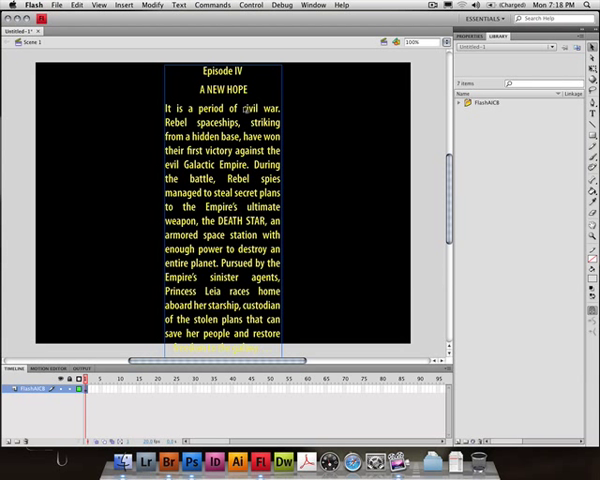
- Apply Create Motion Tween to the crawl text and accept converting it to a symbol
right_click(248, 108)
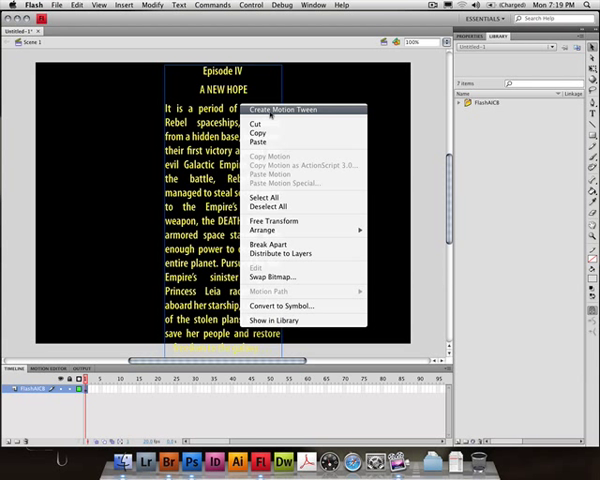
left_click(288, 110)
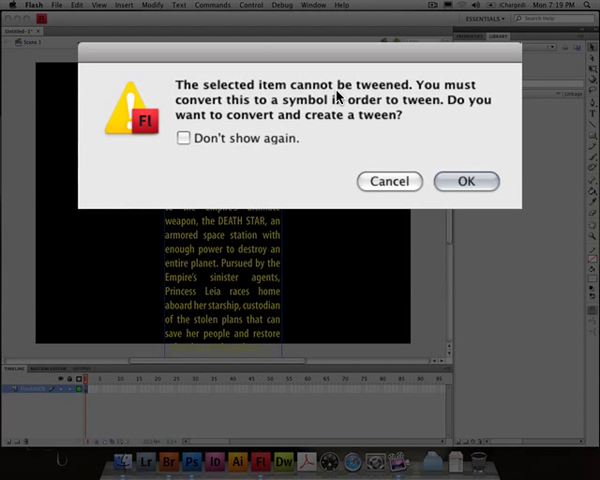
mouse_move(330, 123)
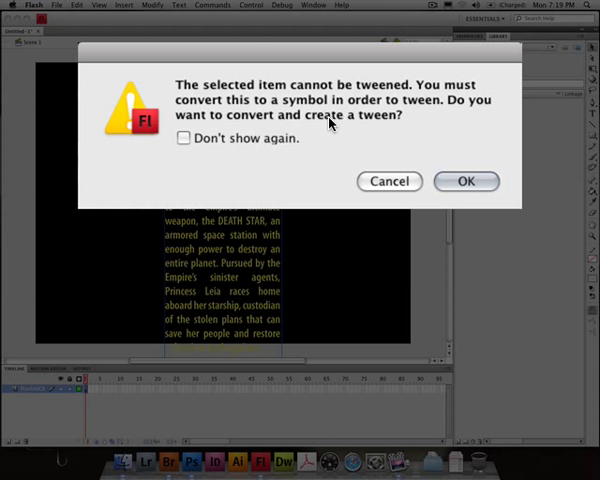
left_click(465, 181)
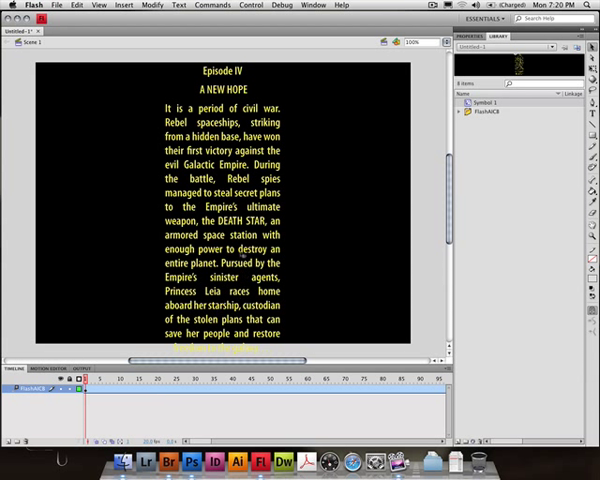
- Select the Symbol 1 crawl text instance on the stage to view its 3D position
left_click(220, 200)
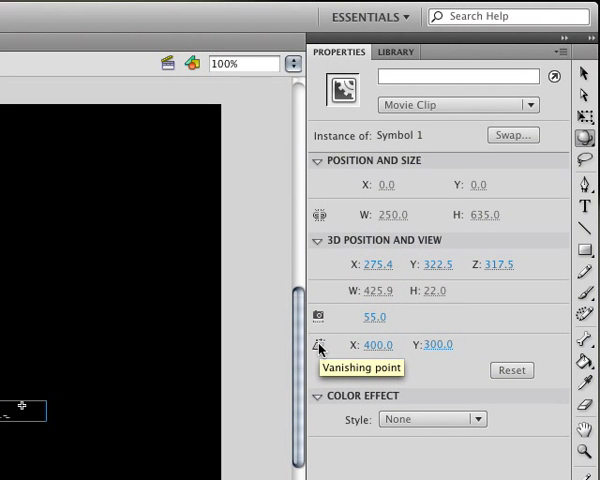
mouse_move(433, 345)
type("127")
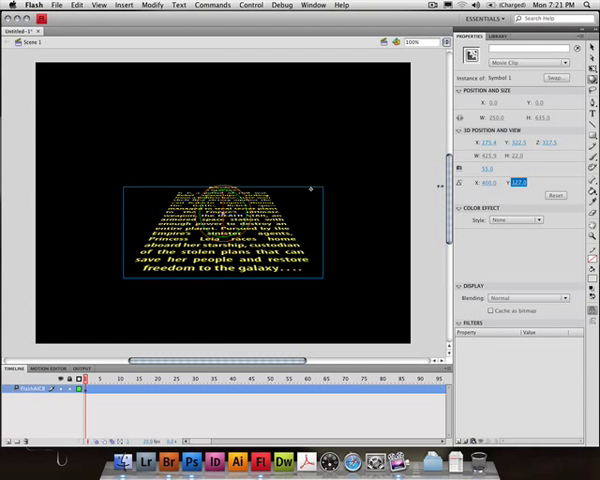
mouse_move(336, 285)
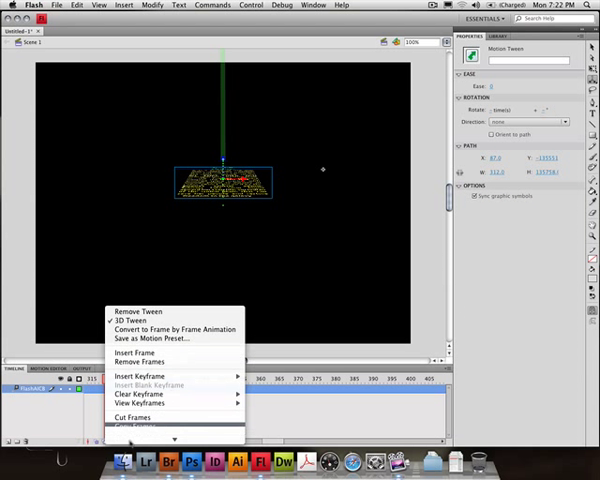
- Lower the Alpha slider on the distant text's Alpha colour effect to fade it
left_click(136, 323)
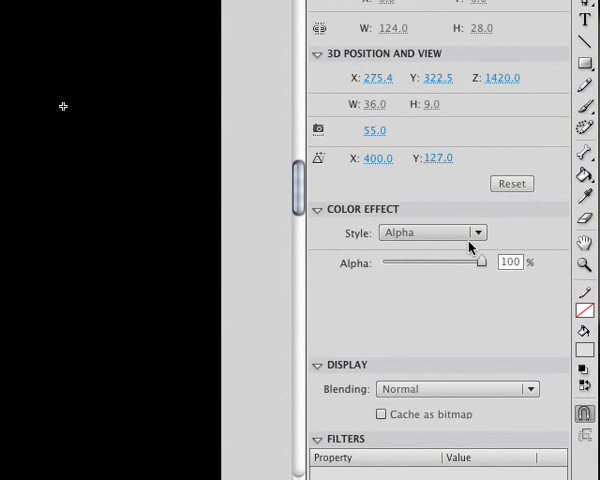
left_click_drag(490, 262, 380, 262)
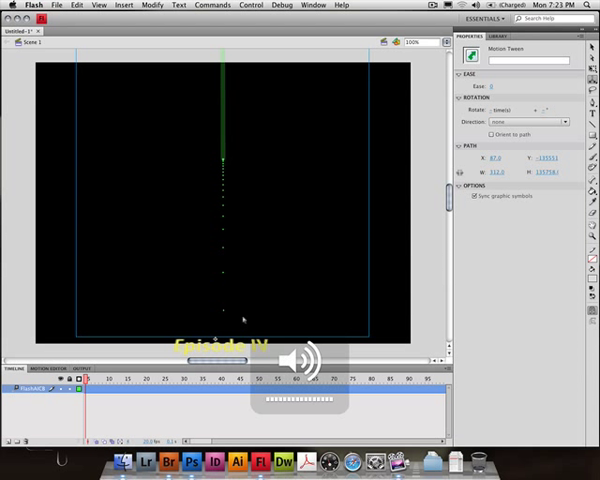
mouse_move(360, 197)
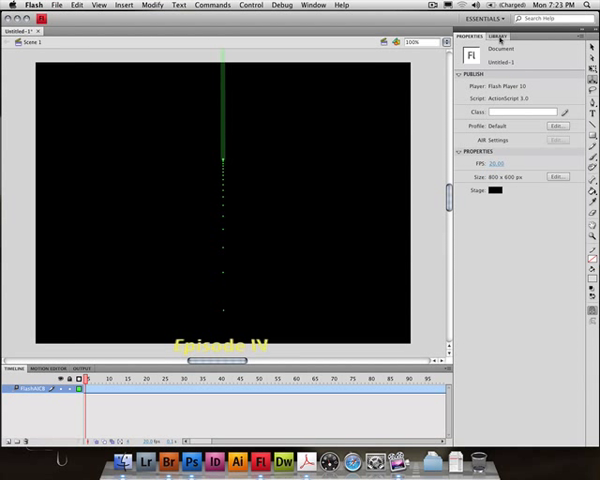
- Show the Library panel listing Symbol 1 and the 26sec.mp3 sound
left_click(500, 38)
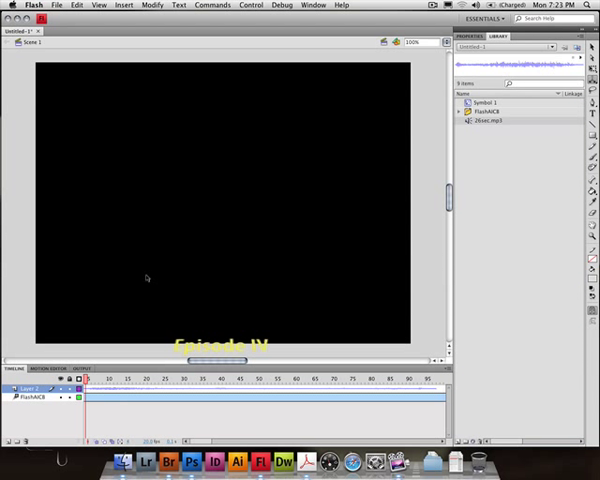
mouse_move(348, 334)
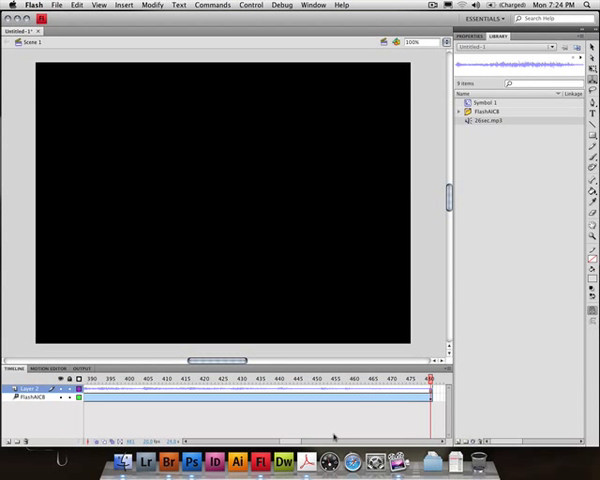
mouse_move(342, 433)
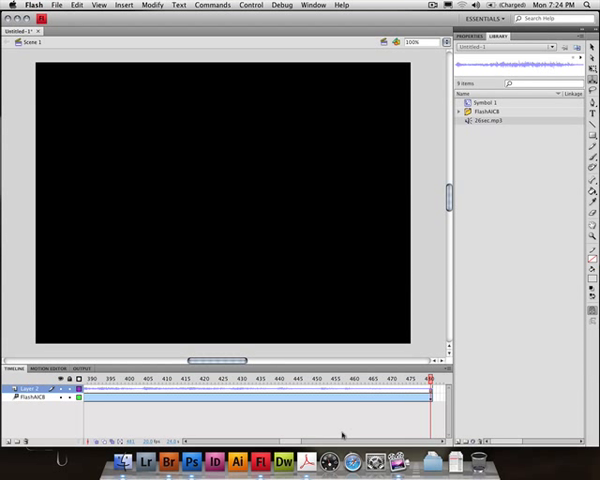